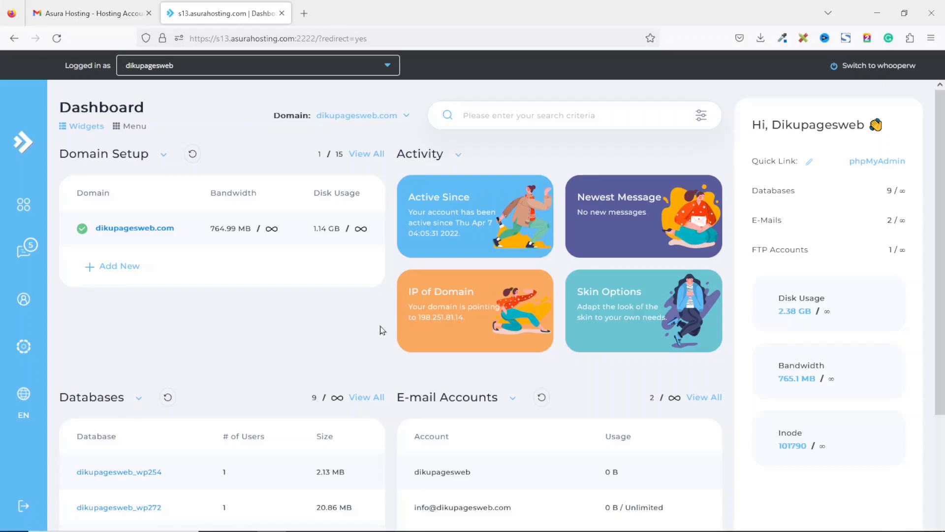
mouse_move(376, 331)
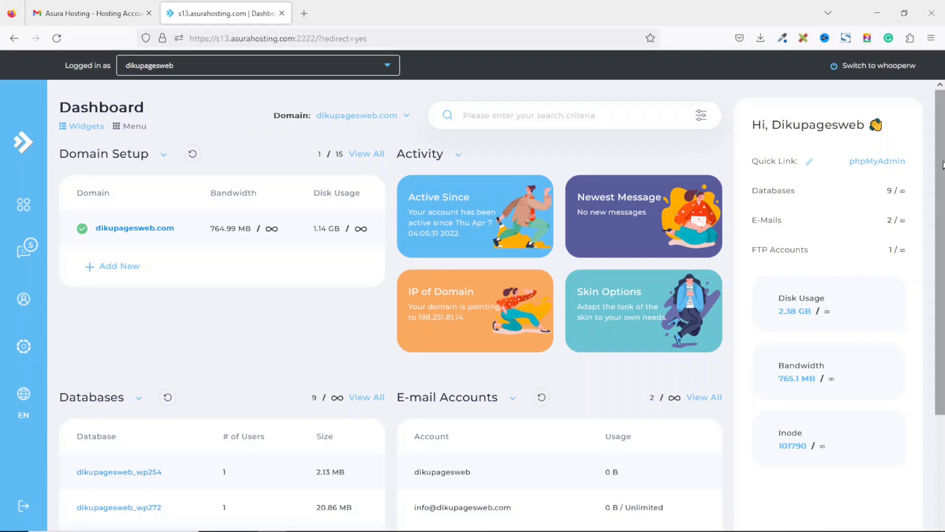
Search the panel for 'ema' and open the E-mail Accounts page for dikupagesweb.com.
scroll("down", 3)
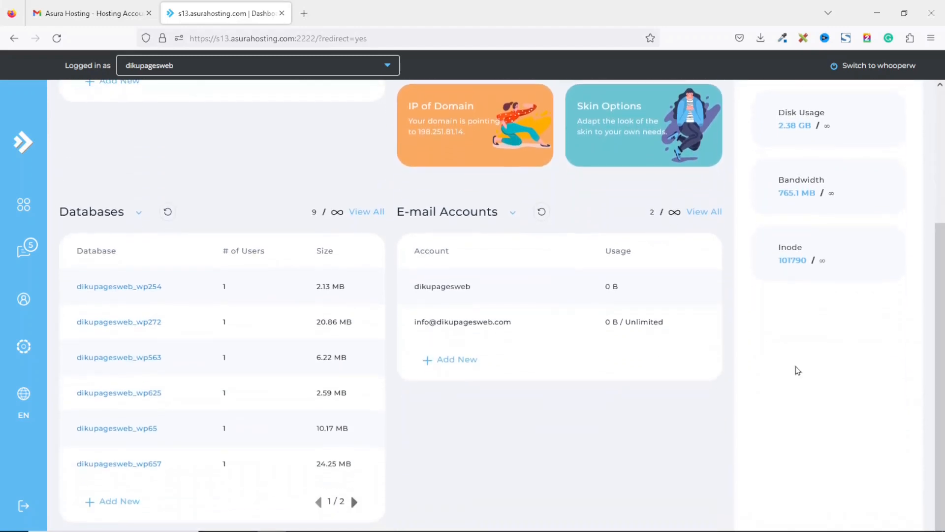
mouse_move(484, 213)
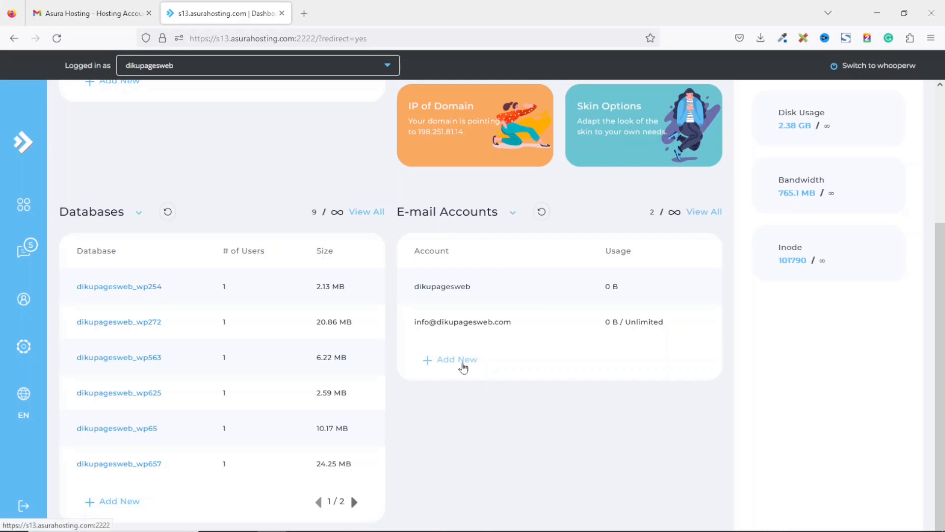
left_click(23, 205)
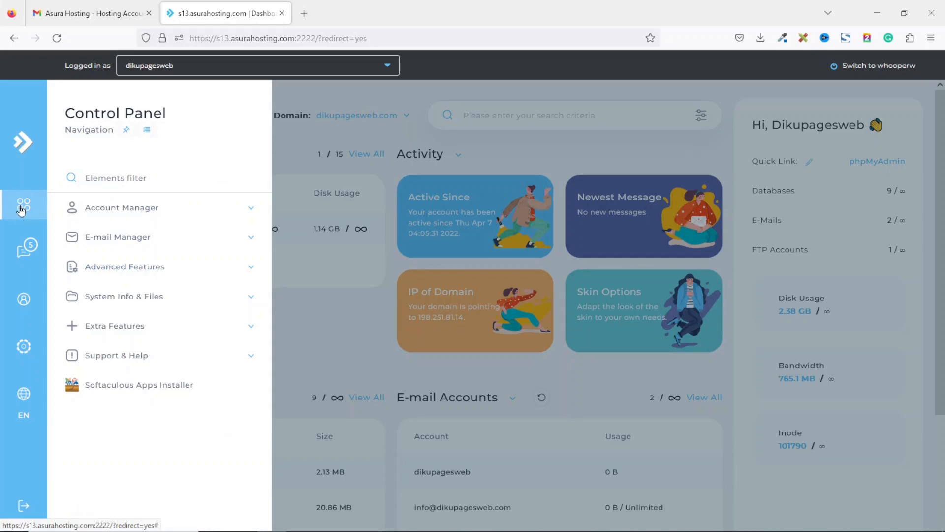
mouse_move(133, 248)
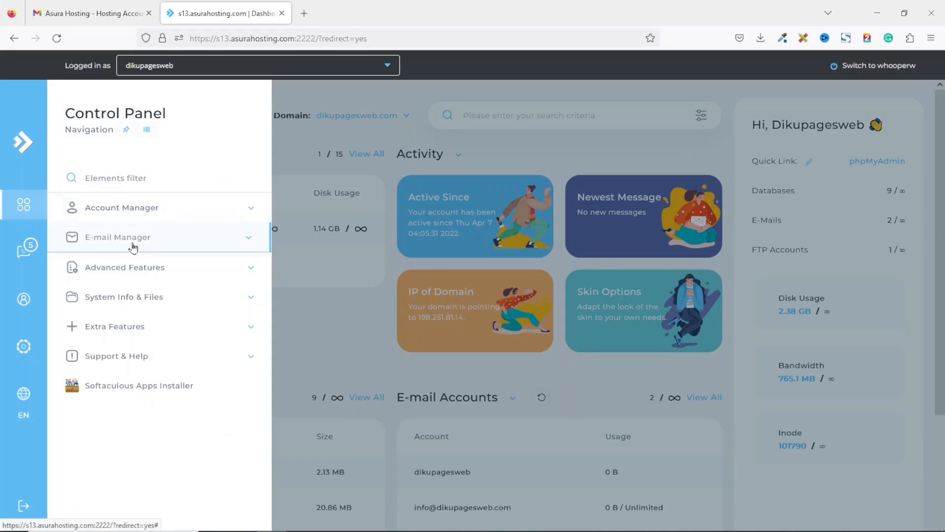
left_click(117, 238)
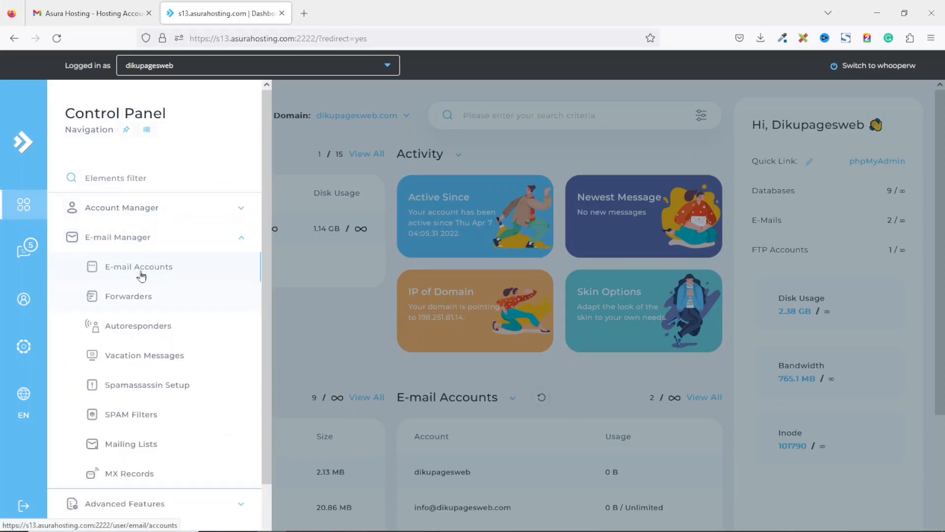
mouse_move(141, 269)
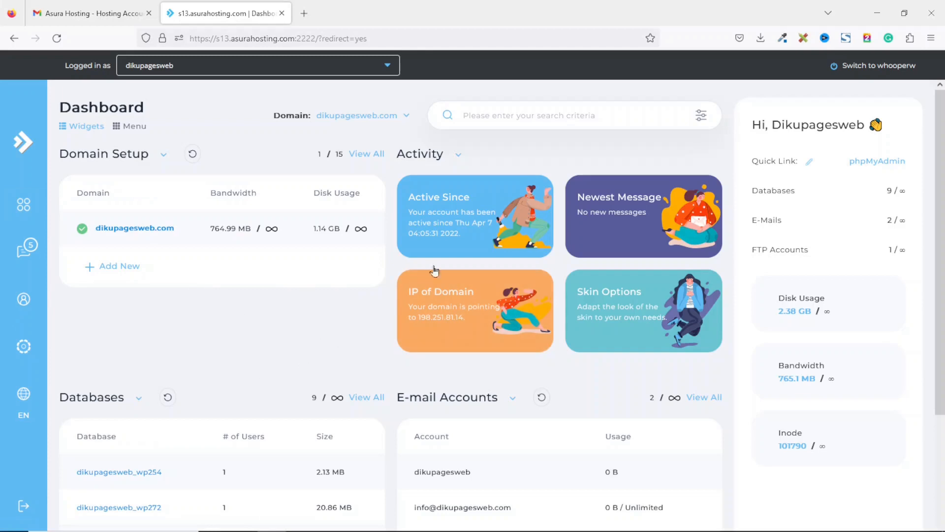
left_click(532, 115)
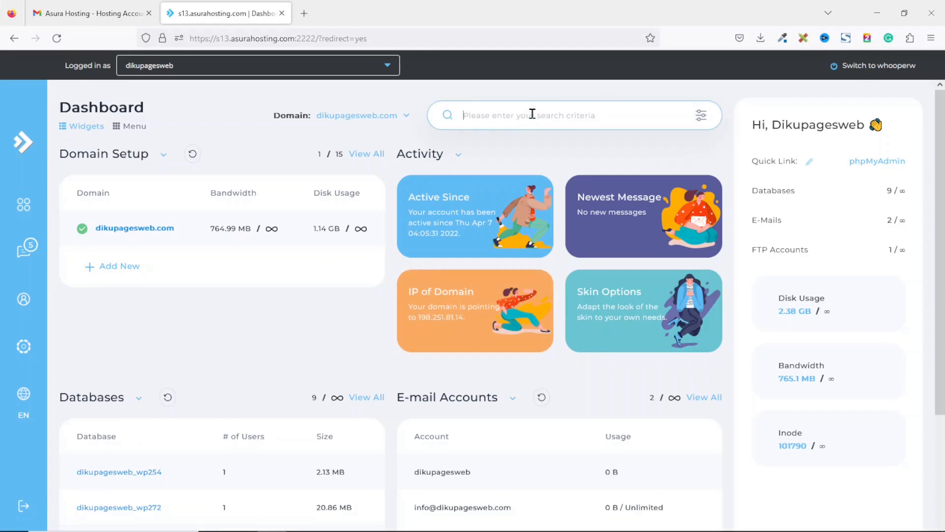
type("email")
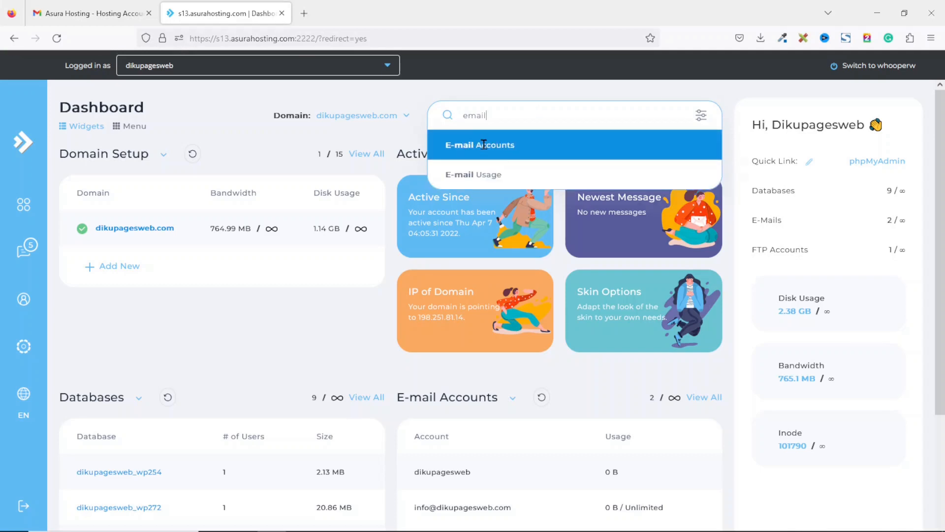
left_click(479, 145)
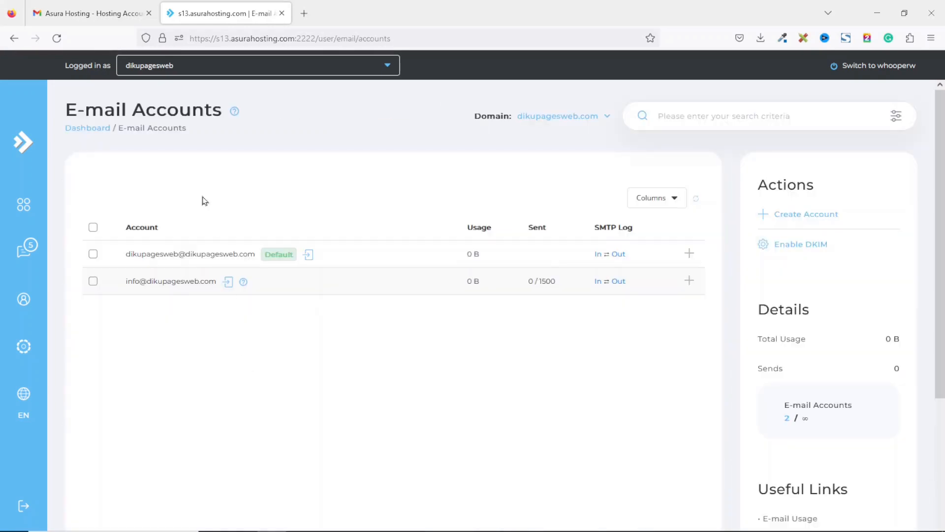
mouse_move(155, 355)
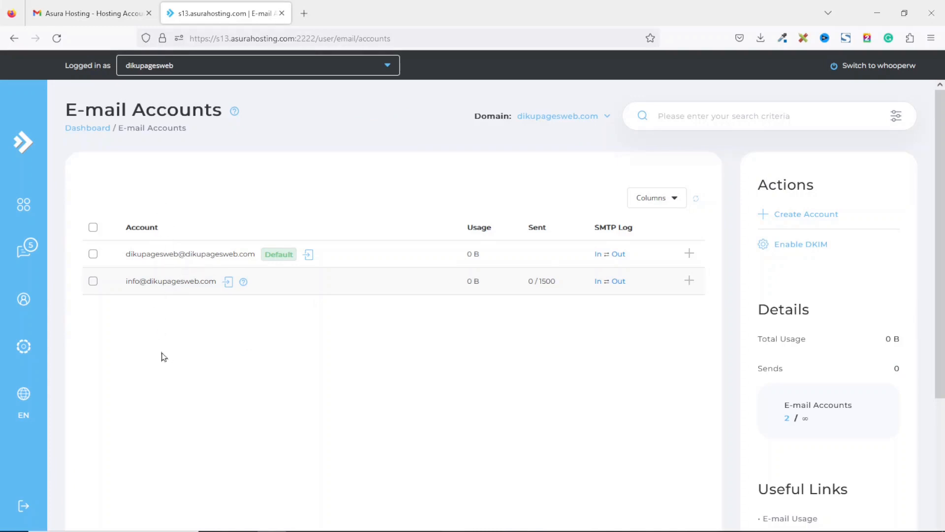
mouse_move(765, 258)
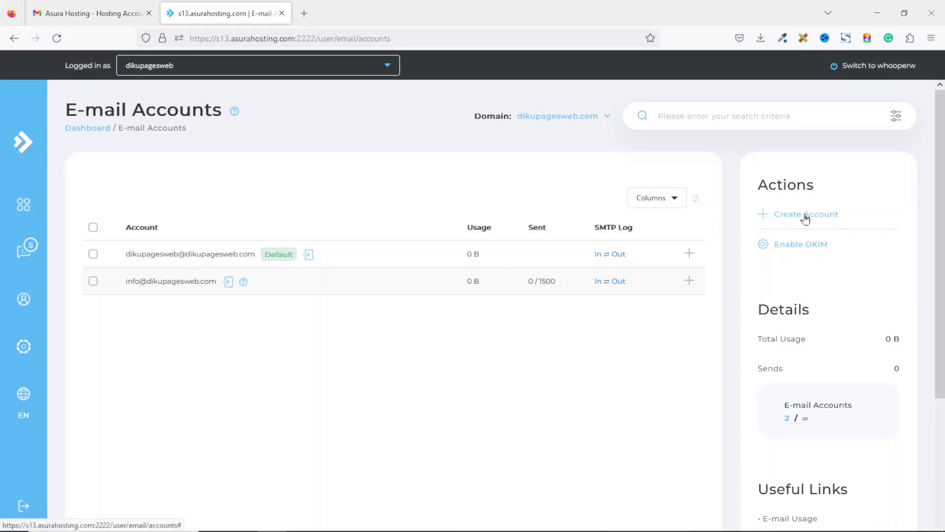
Begin a new mail account and enter the username 'agency'.
left_click(806, 214)
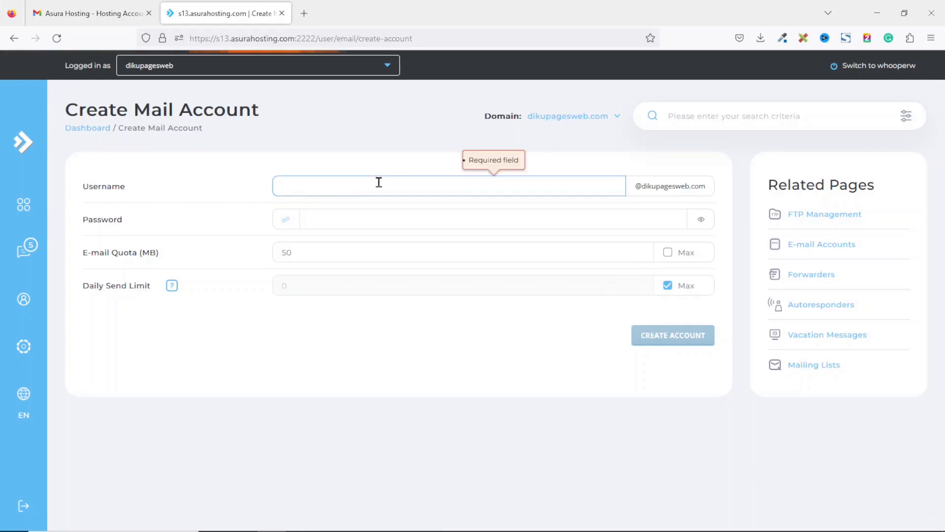
left_click(379, 186)
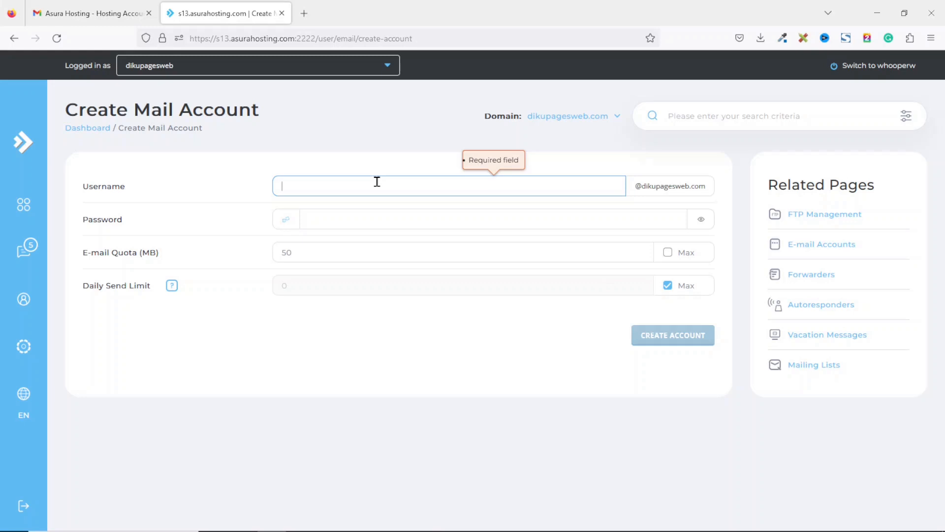
type("agency")
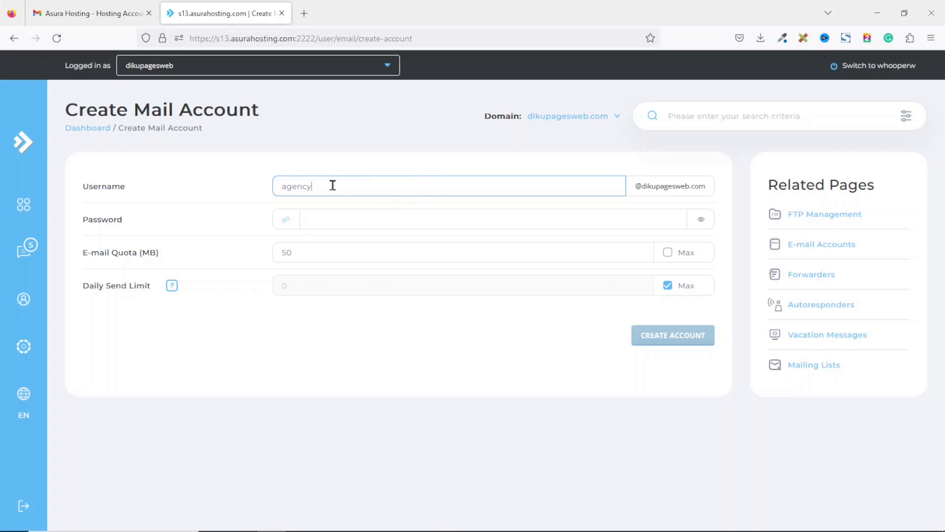
mouse_move(651, 197)
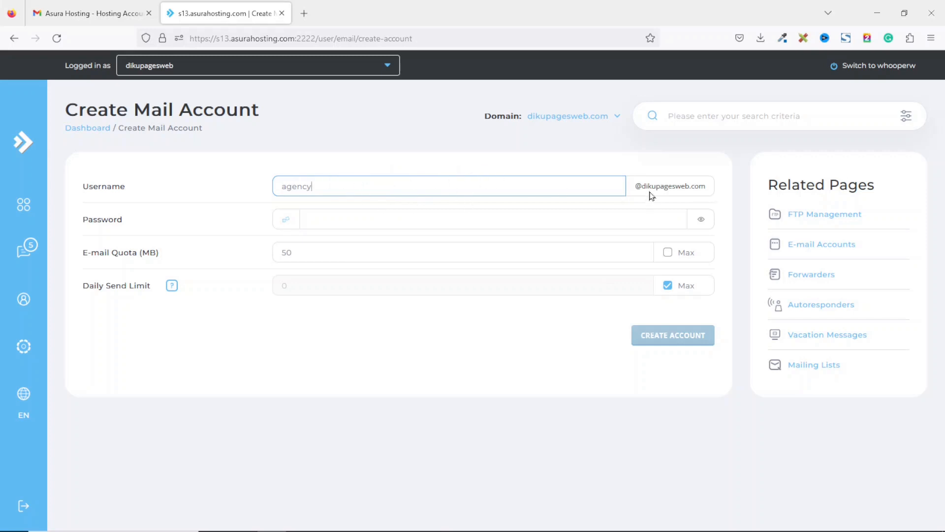
mouse_move(335, 240)
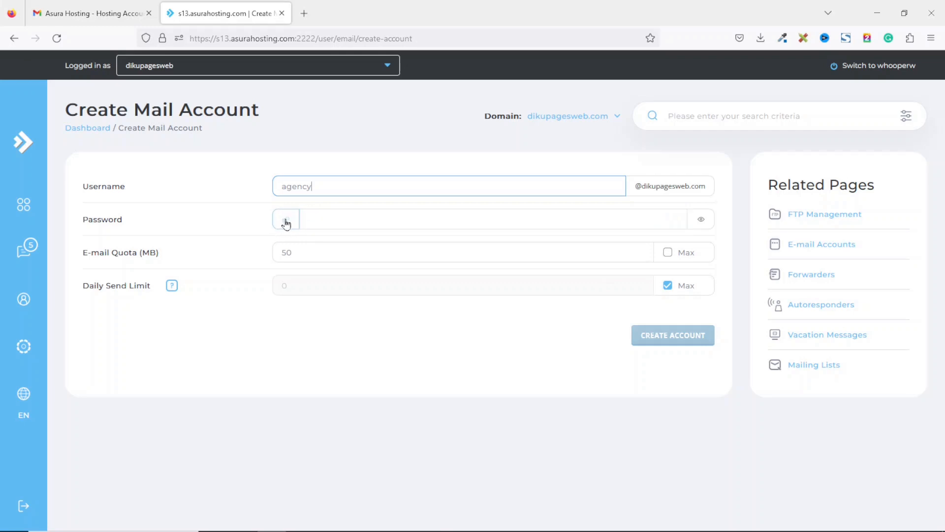
mouse_move(286, 221)
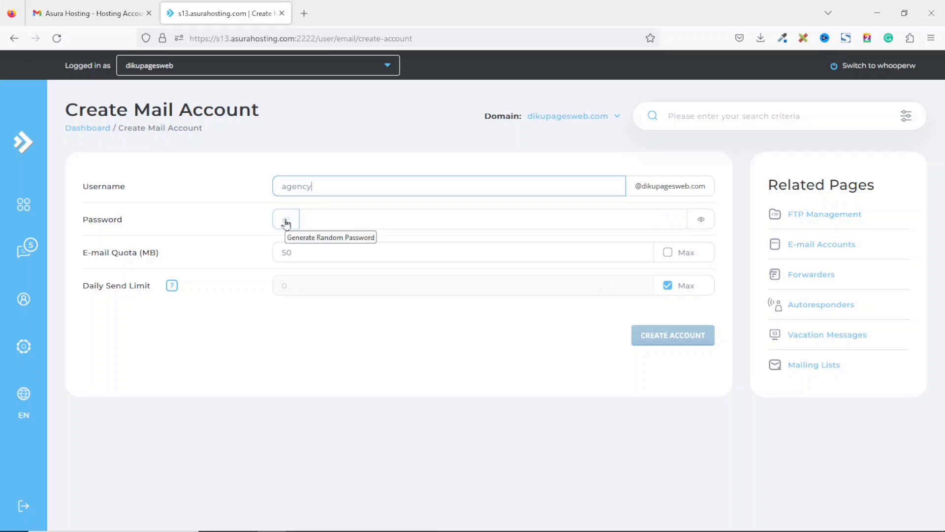
Generate and re-enter the account password, and replace the 50 MB quota with 100.
left_click(285, 219)
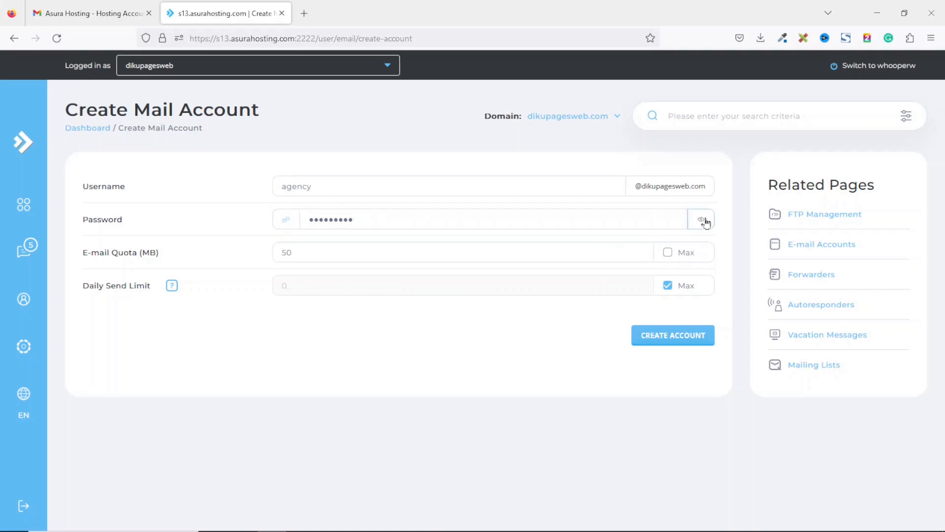
left_click(701, 219)
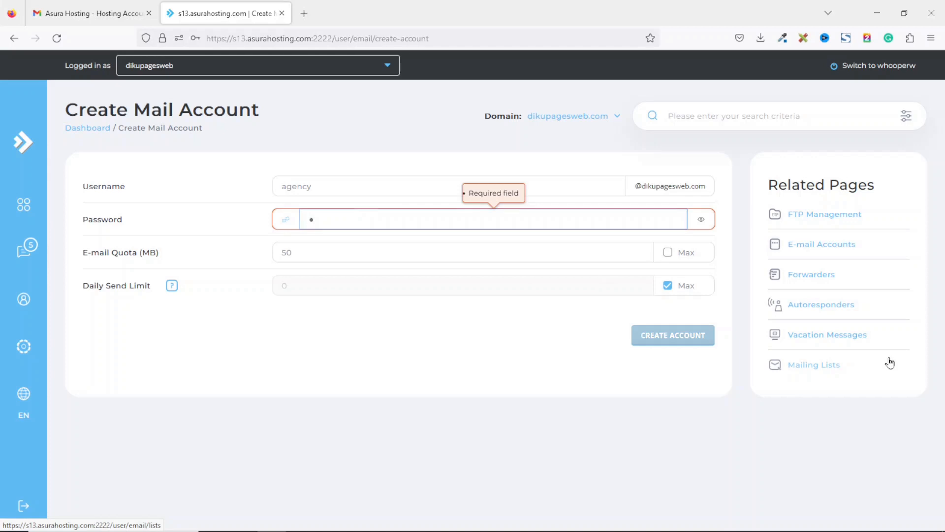
type("••")
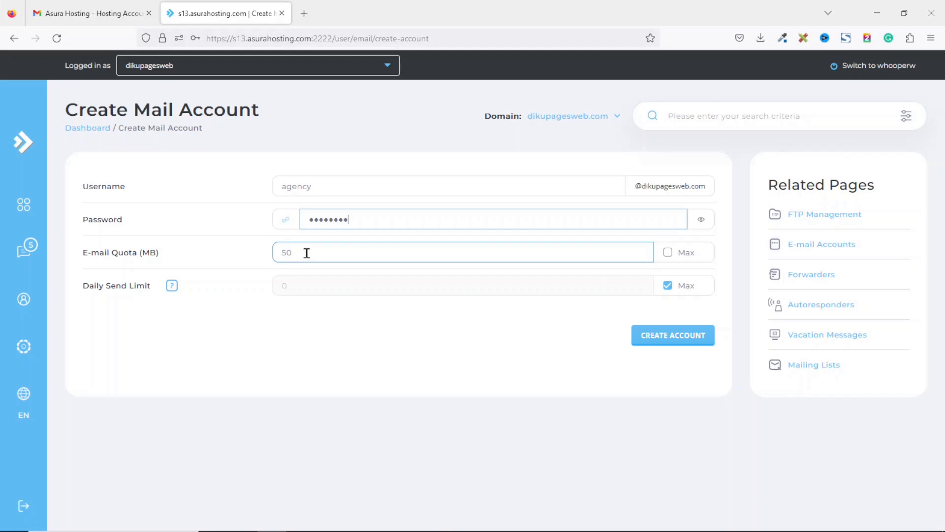
double_click(286, 252)
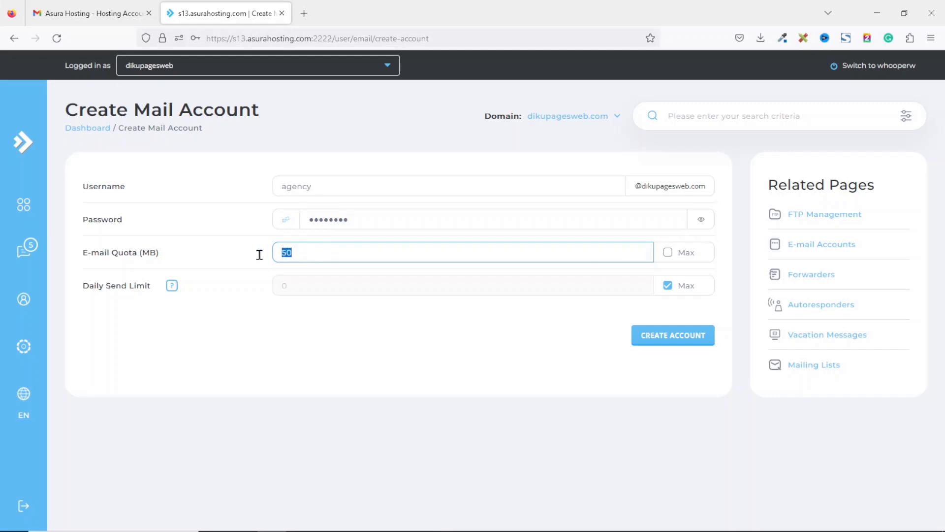
mouse_move(525, 301)
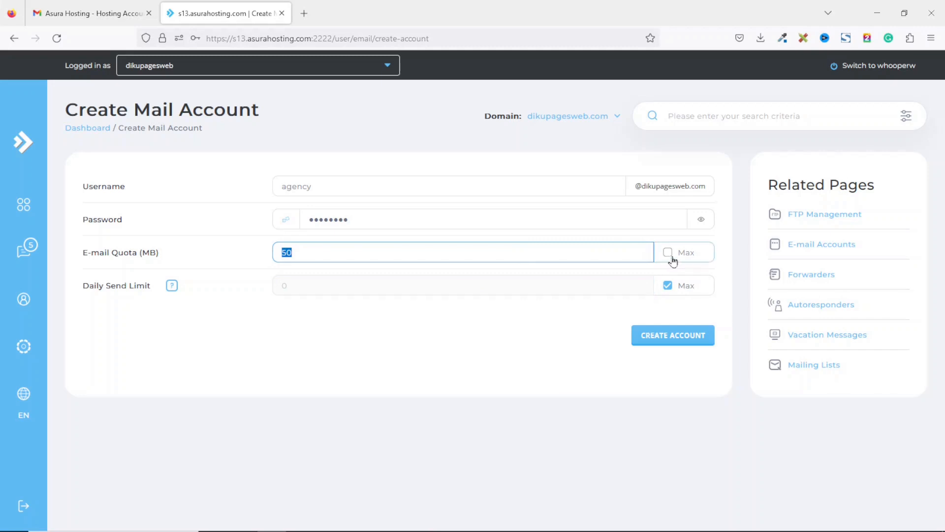
mouse_move(412, 341)
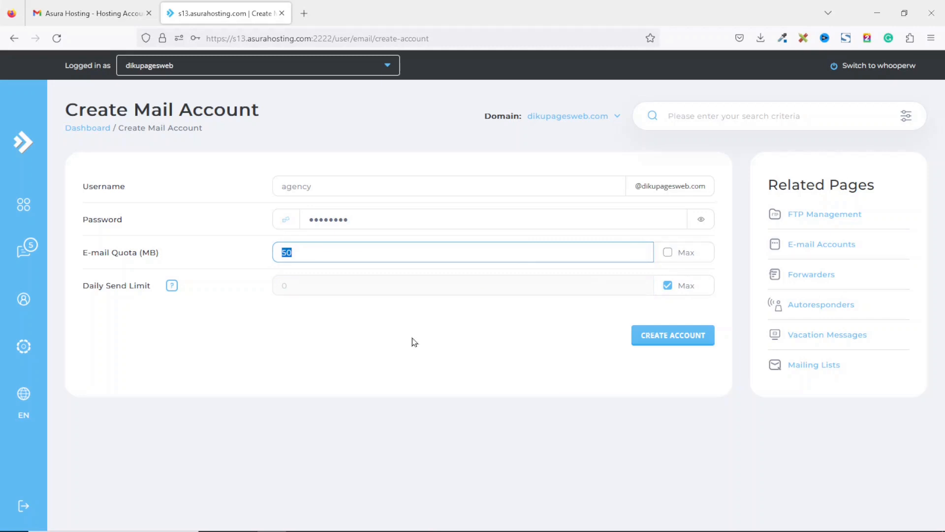
type("100")
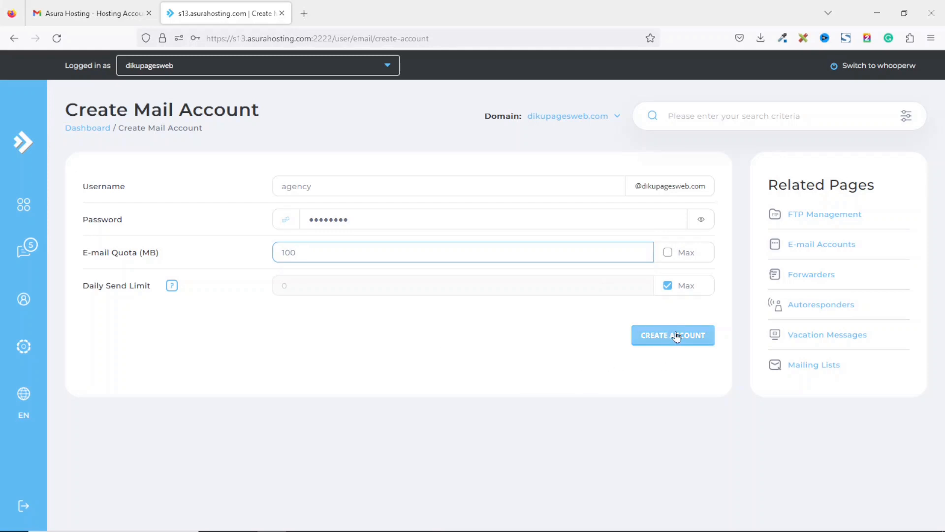
left_click(673, 335)
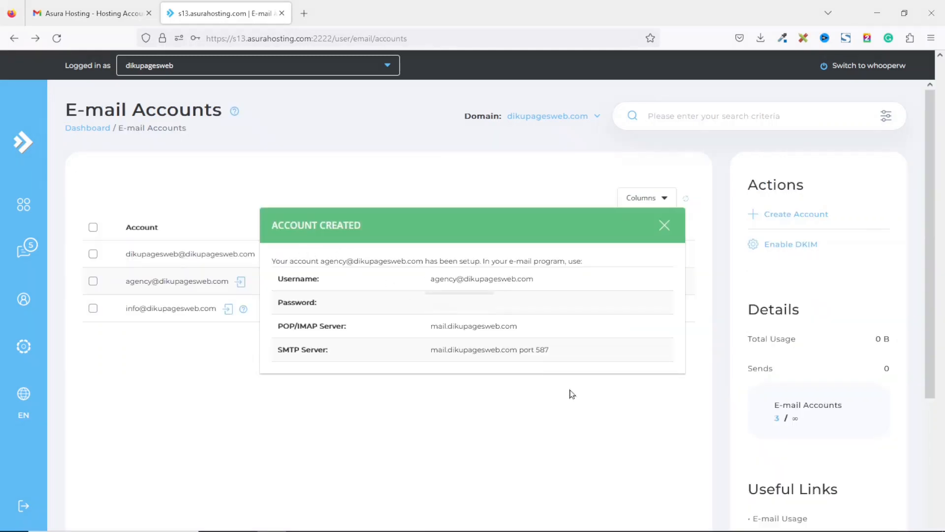
double_click(491, 279)
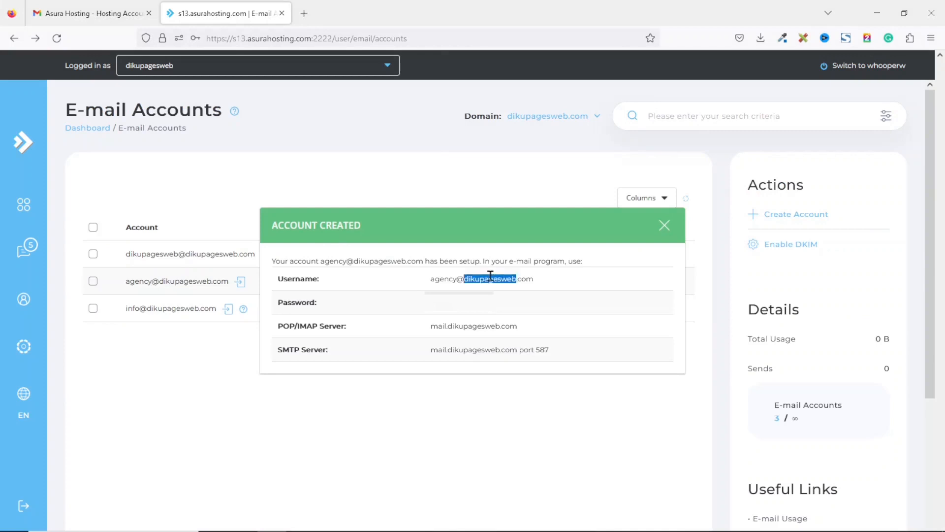
triple_click(488, 279)
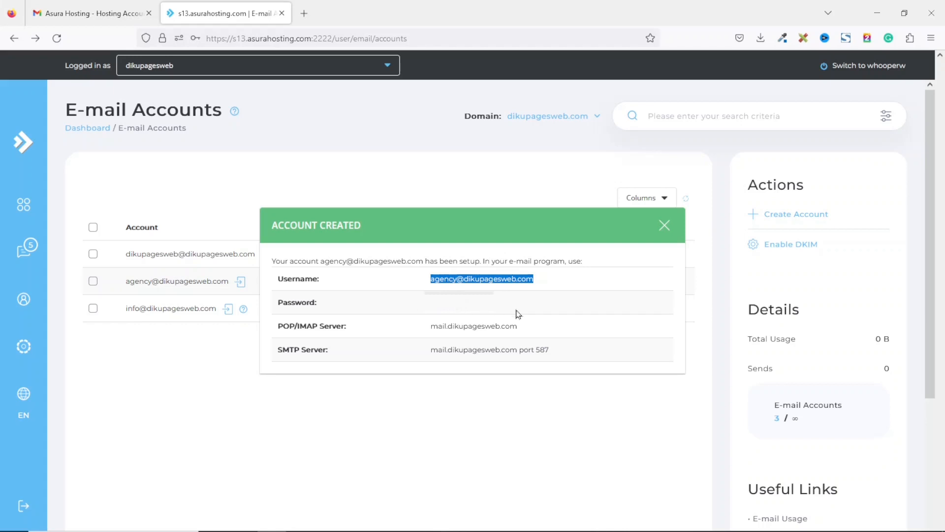
mouse_move(376, 339)
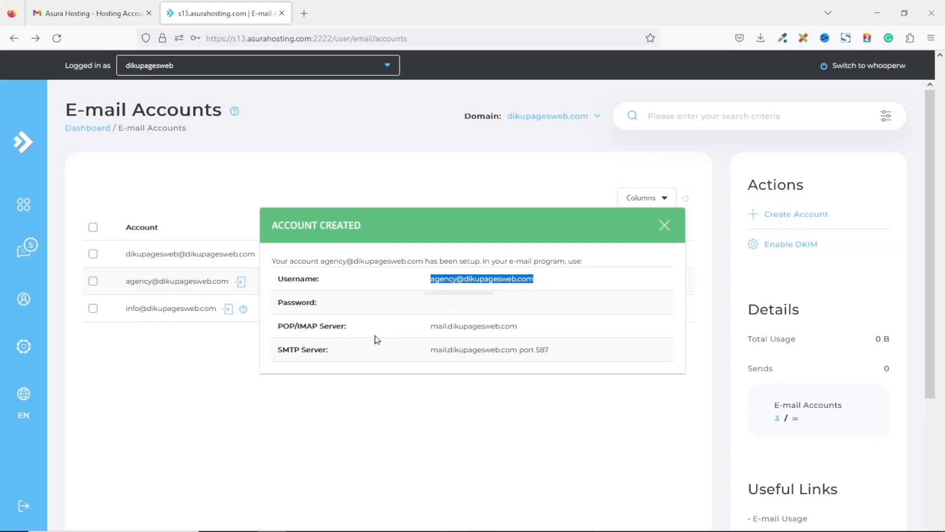
mouse_move(355, 359)
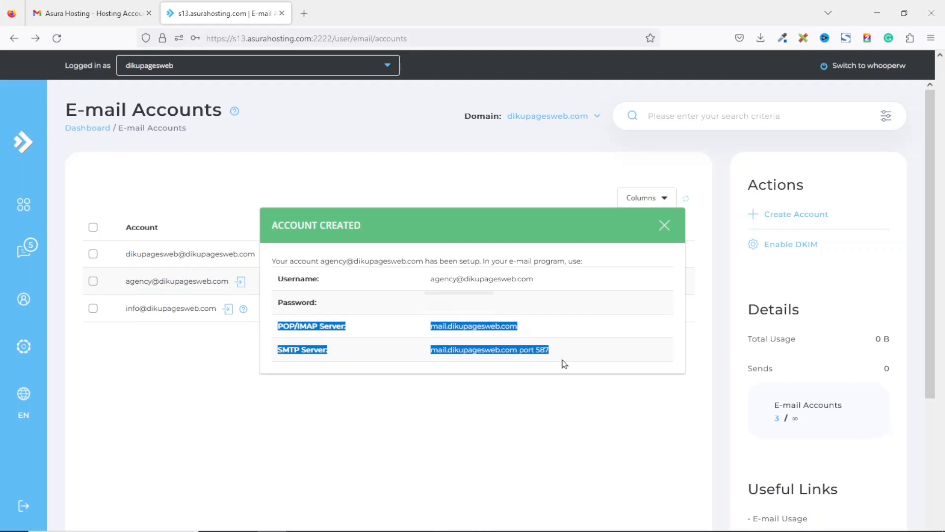
left_click(664, 225)
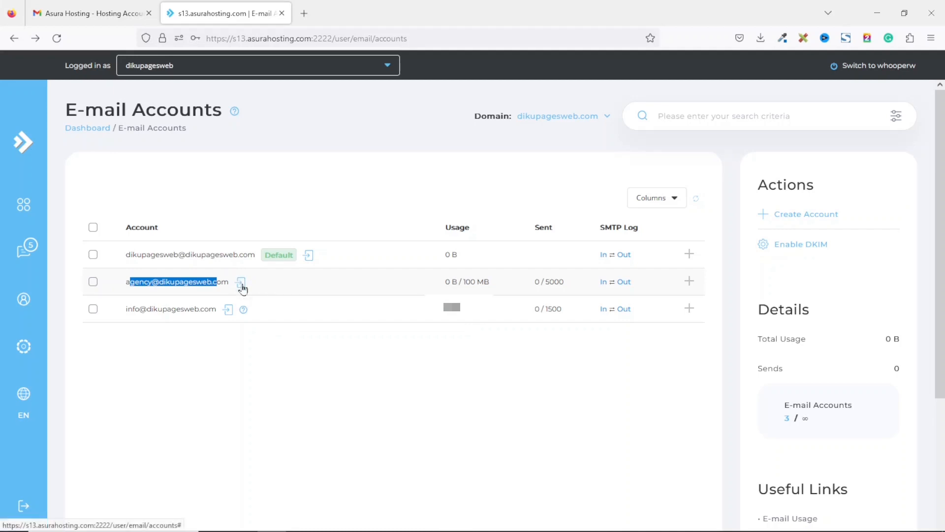
left_click(240, 282)
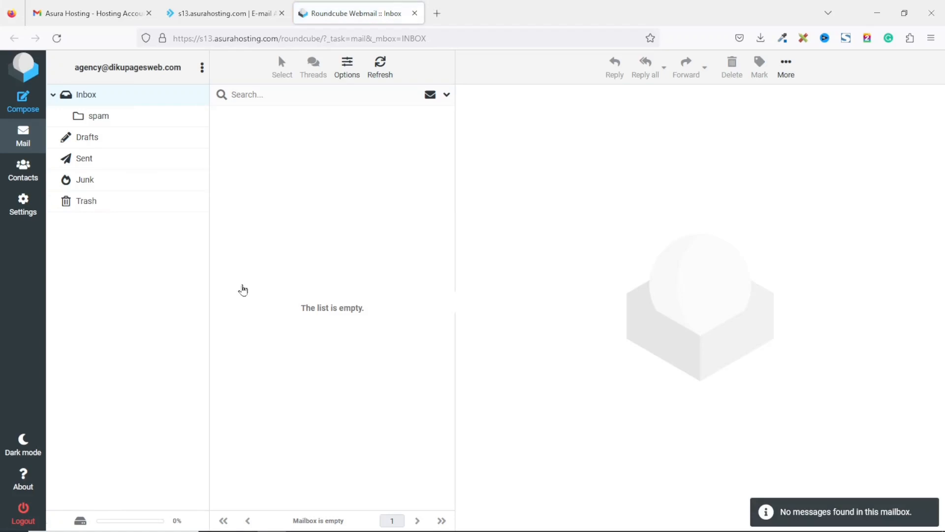
mouse_move(302, 313)
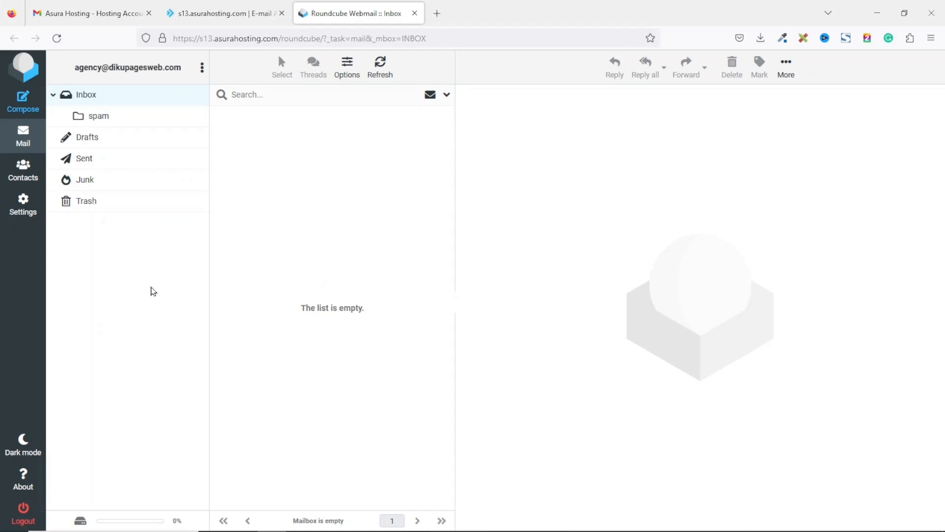
mouse_move(142, 283)
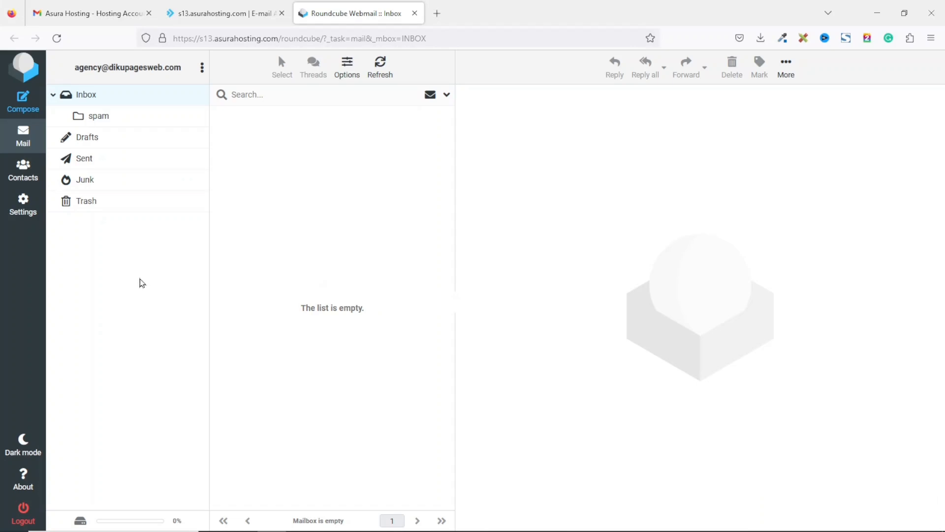
mouse_move(145, 283)
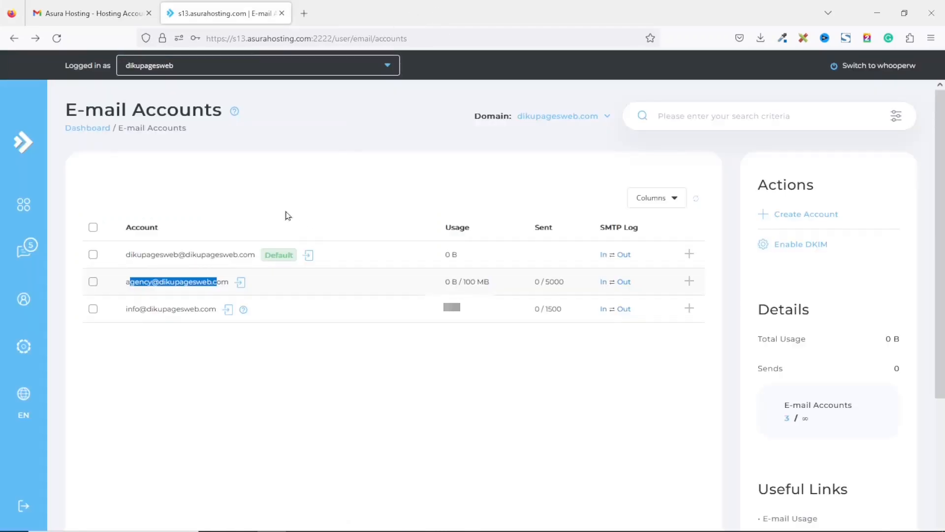
left_click(87, 128)
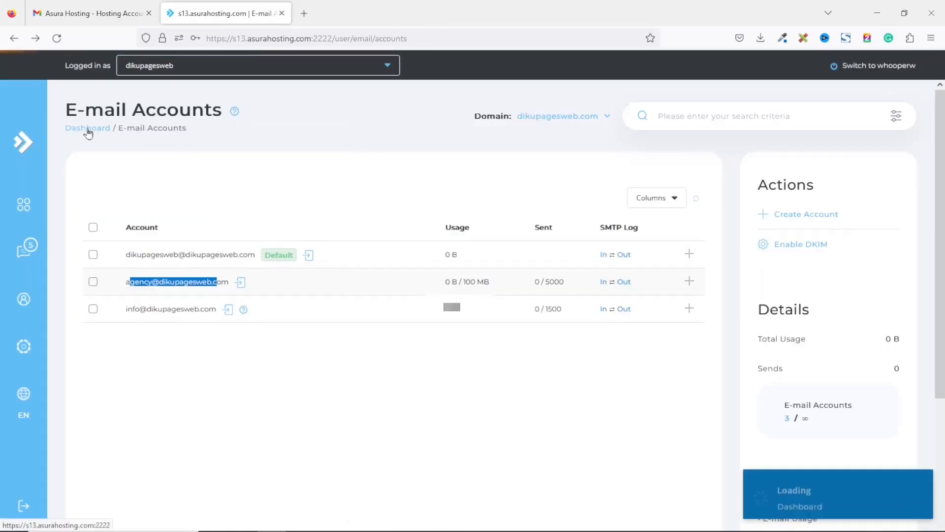